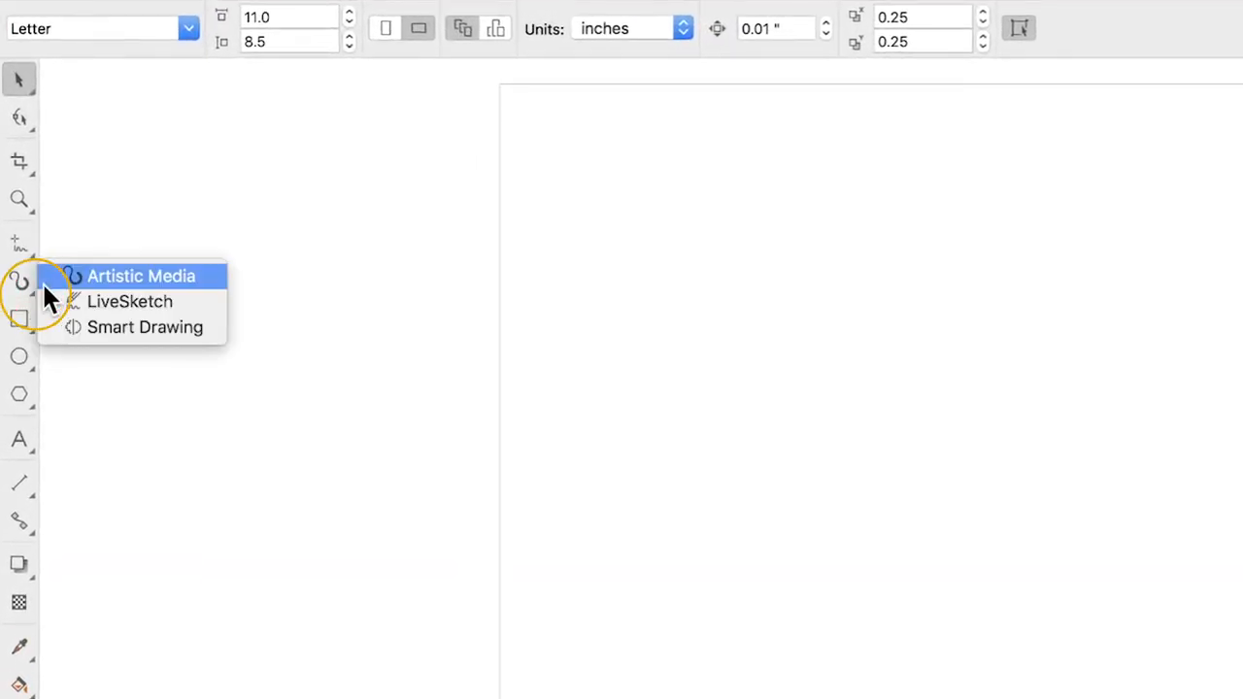
Step: Activate the LiveSketch tool from the Artistic Media flyout in the toolbox
left_click(129, 301)
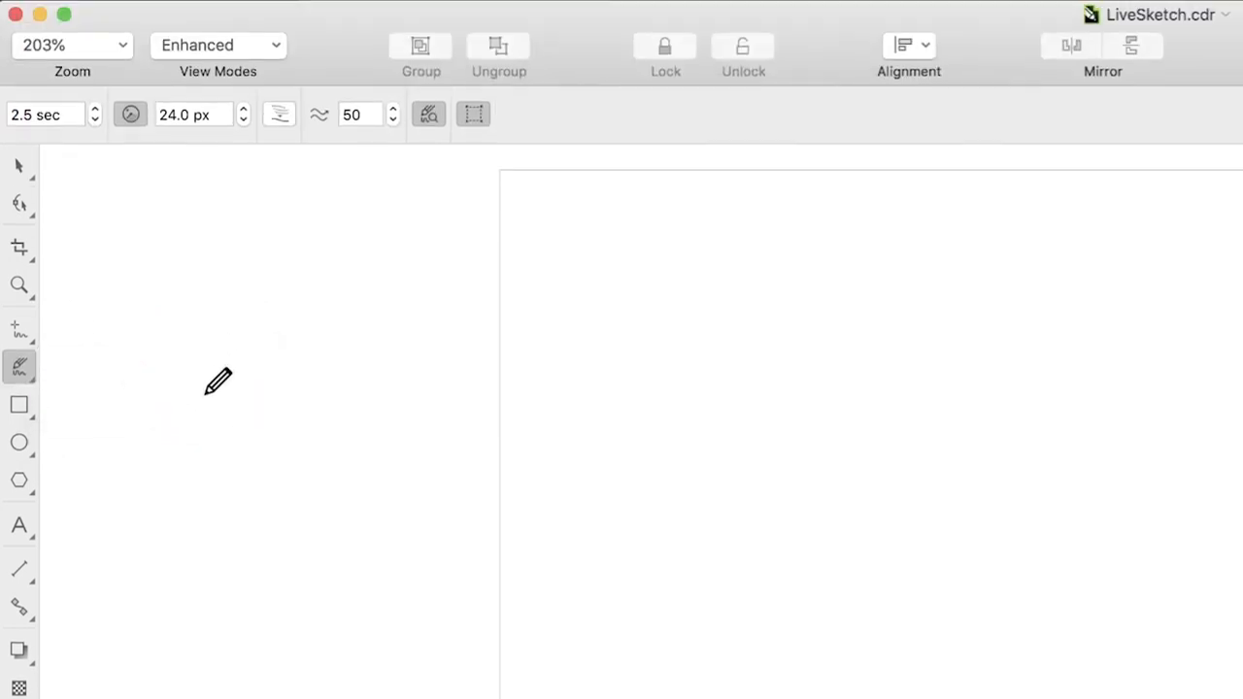
Step: Raise the LiveSketch timer to 5.0 seconds and set smoothing to 75
left_click(93, 136)
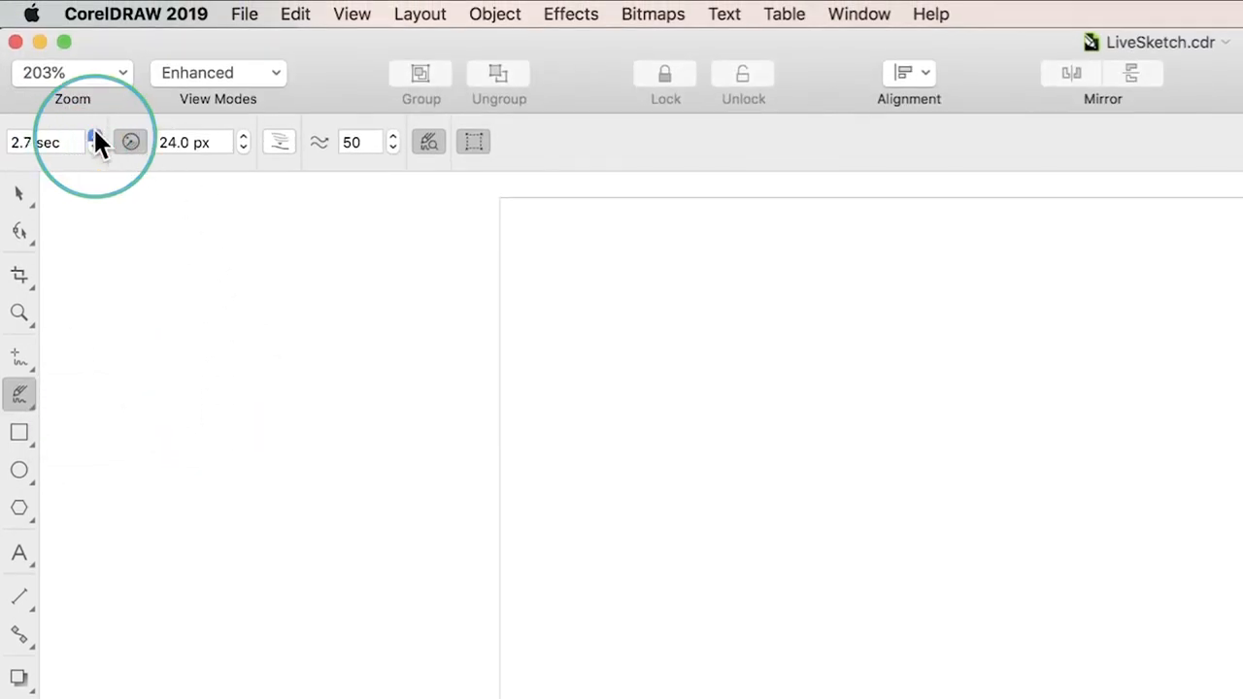
left_click(93, 136)
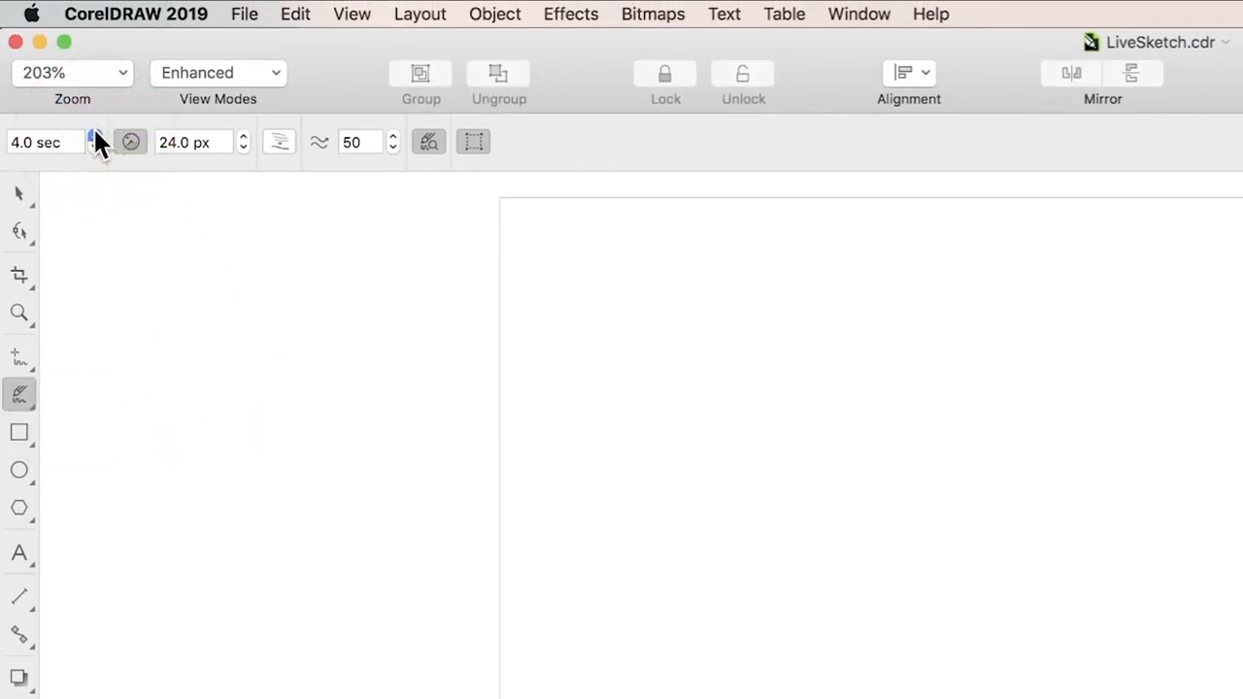
left_click(93, 136)
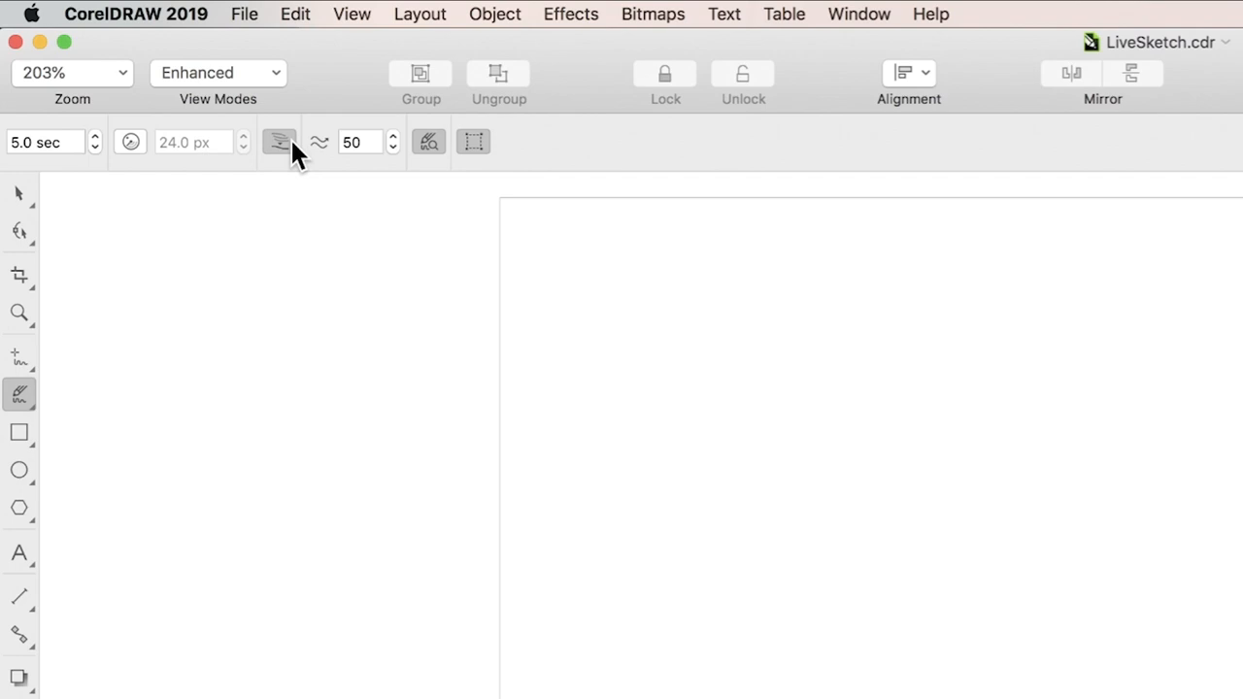
type("75")
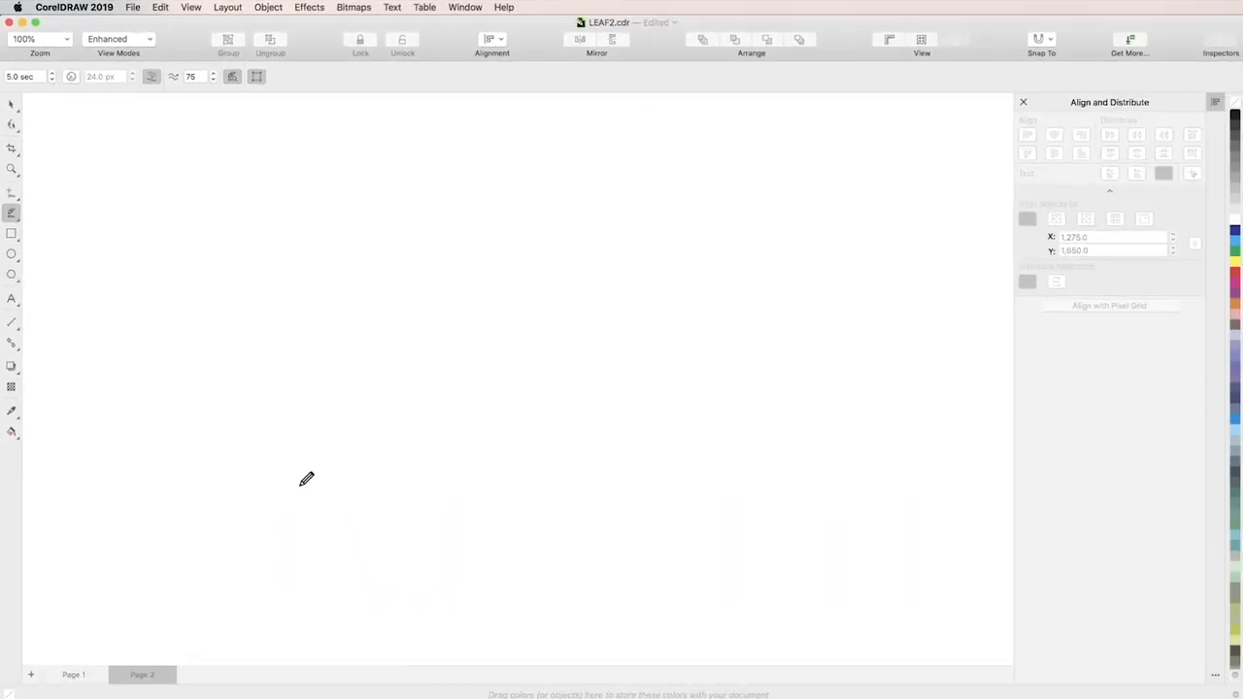
Step: Sketch a long curve rising to the upper right, then a short stroke dropping from its top
left_click_drag(295, 485, 349, 334)
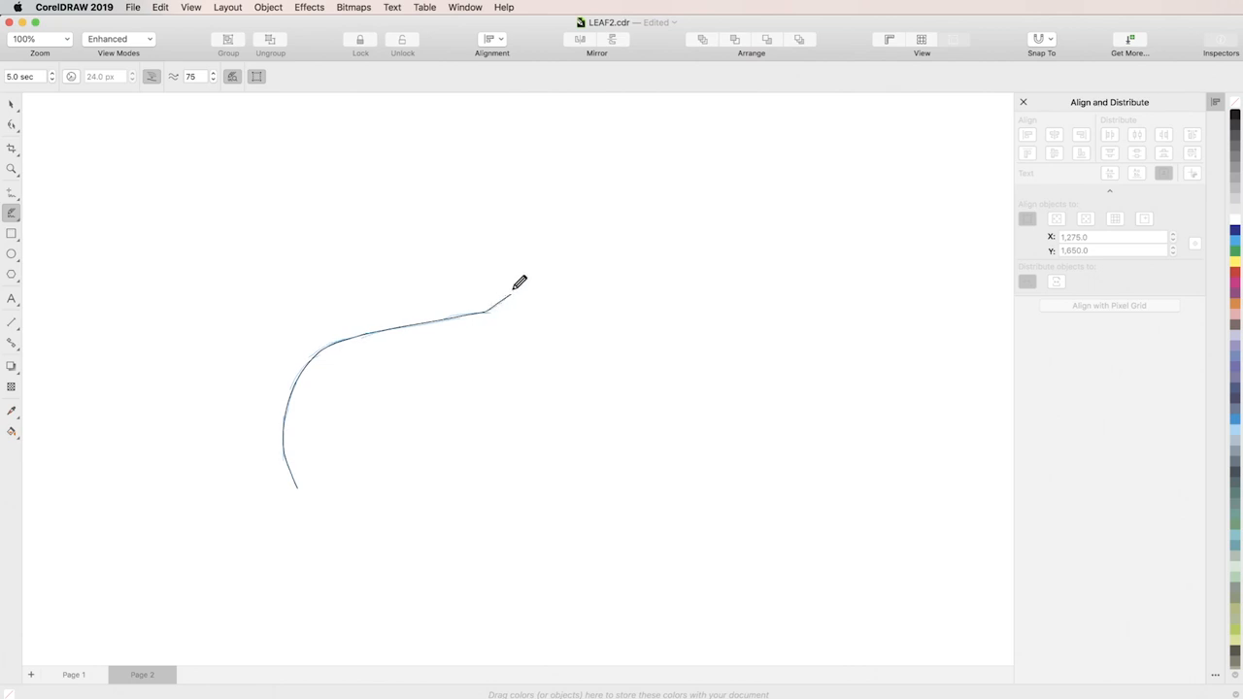
left_click_drag(517, 283, 583, 184)
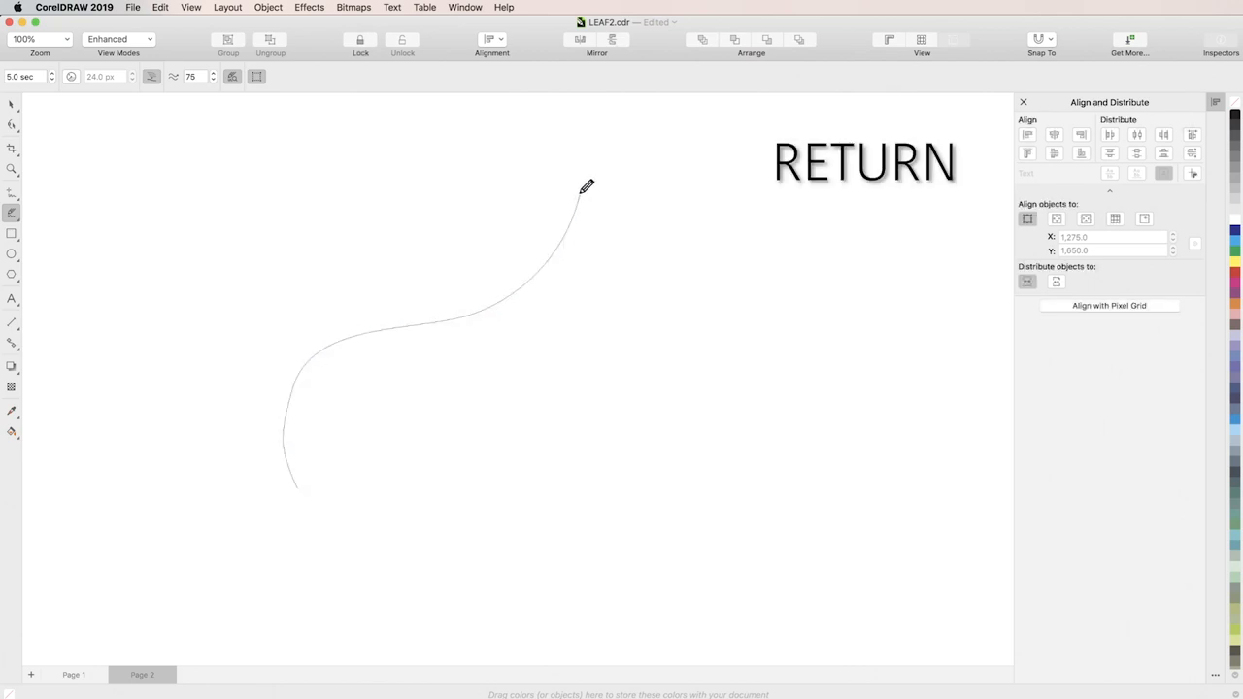
left_click_drag(582, 184, 618, 353)
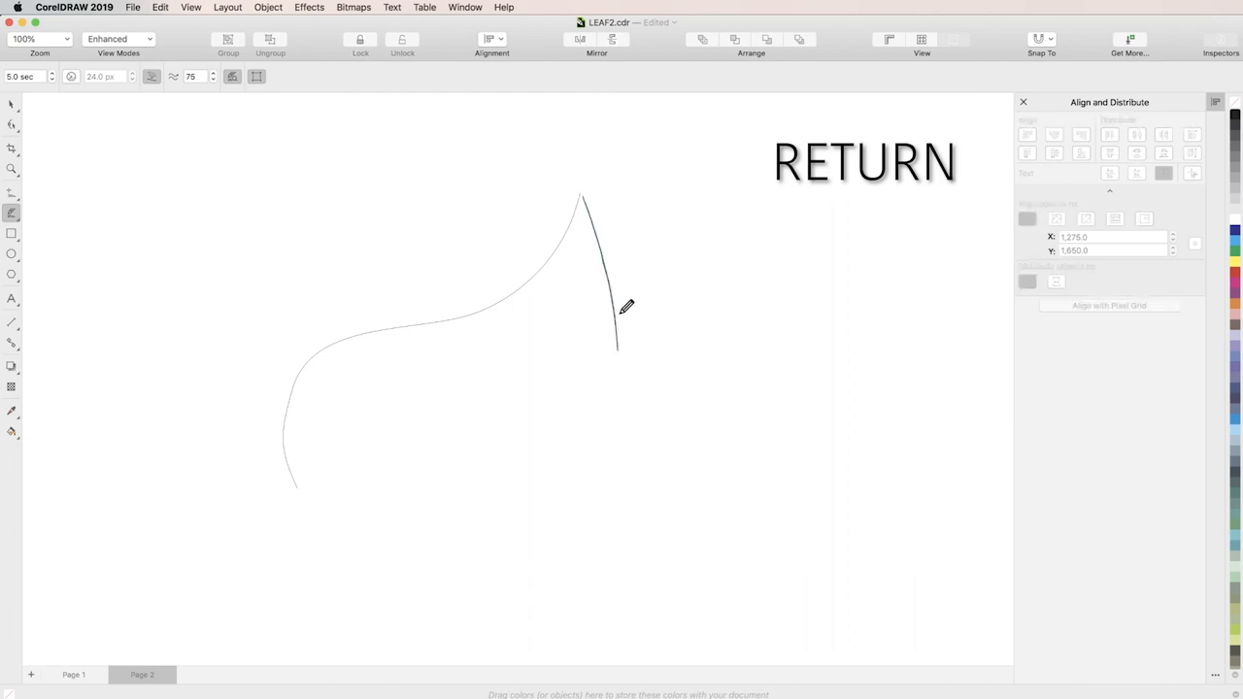